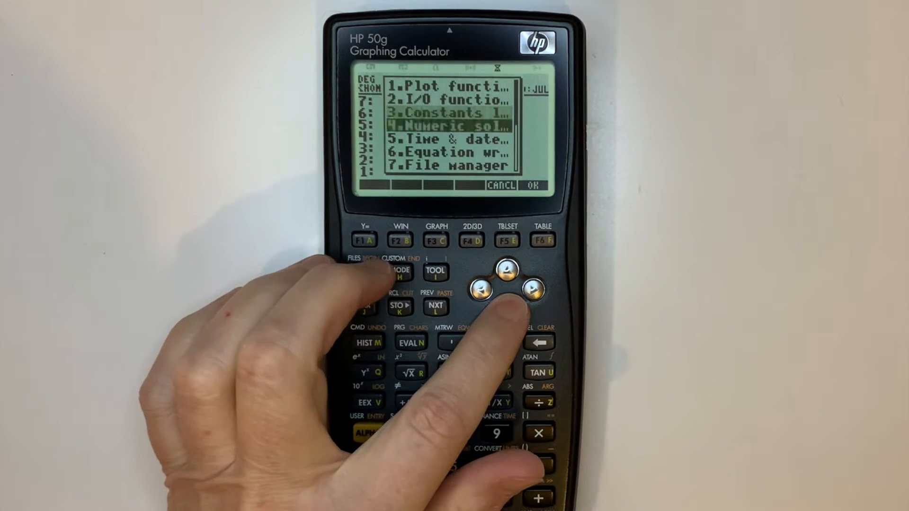
Step: Launch the Equation Writer from the APPS application list
click(518, 287)
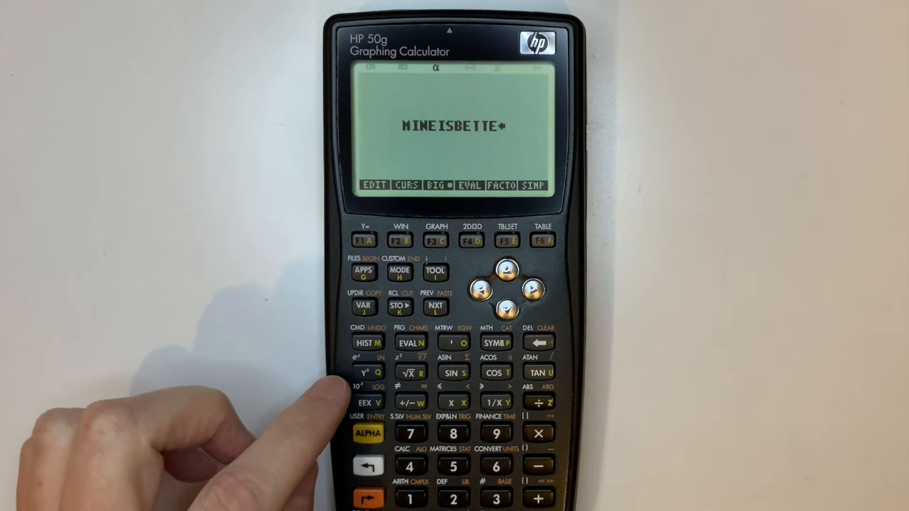
Step: Key in the word MINEISBETTER in locked alpha mode
click(367, 433)
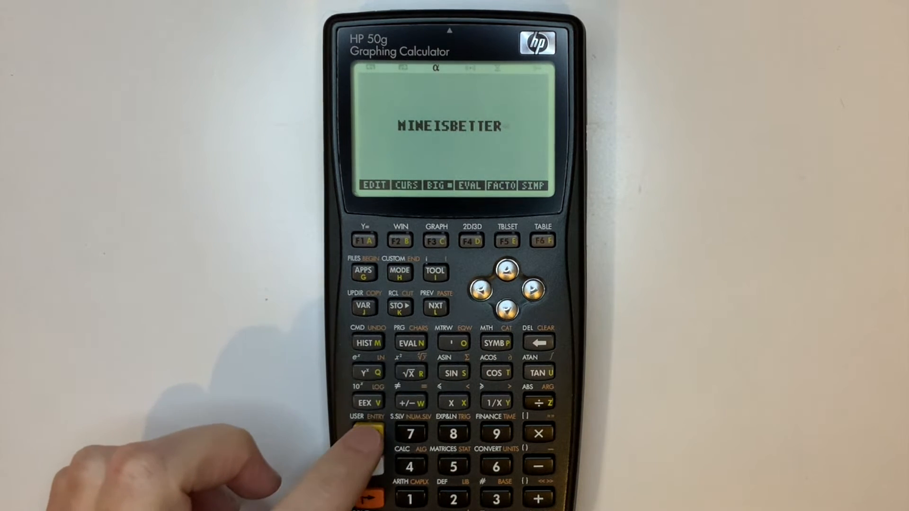